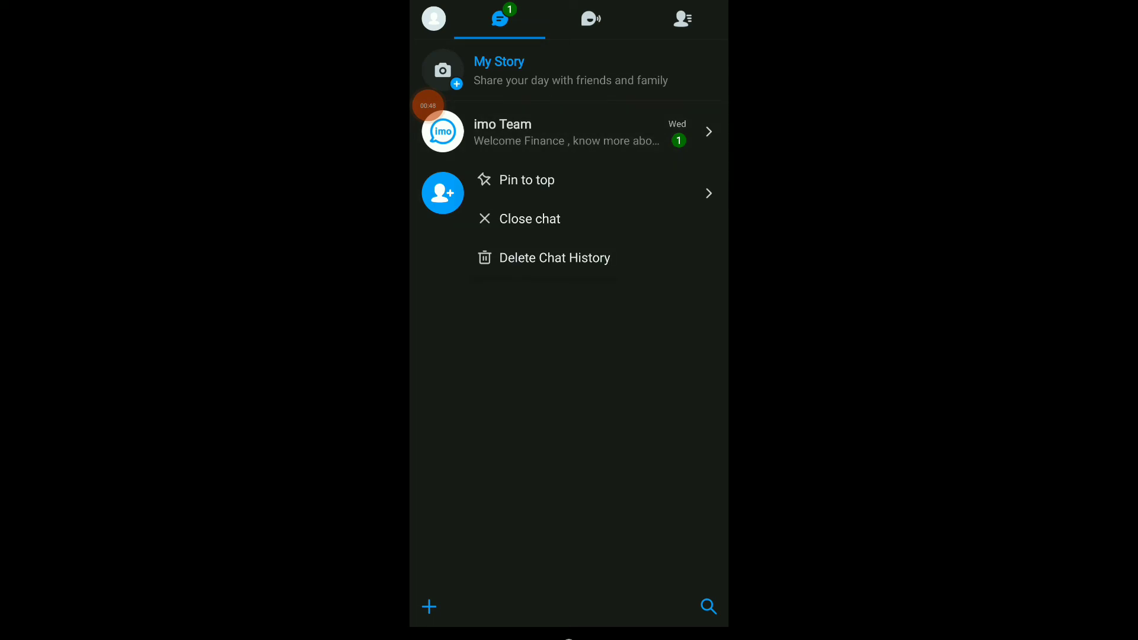
- Pin the imo Team chat to the top, then return to the Android home screen
left_click(526, 180)
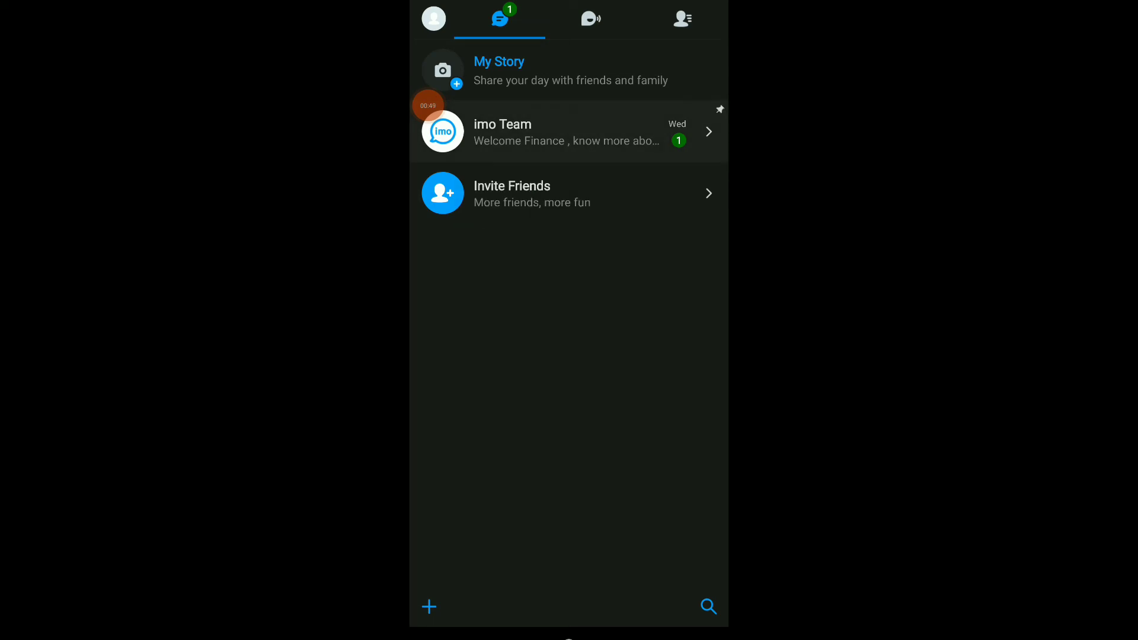
key("HOME")
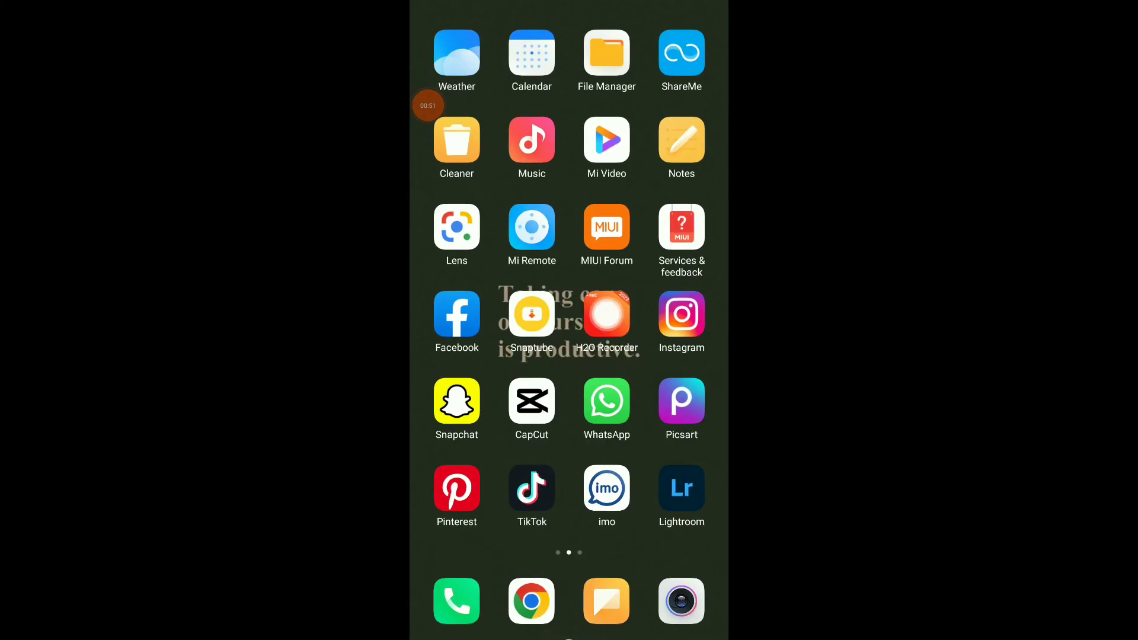